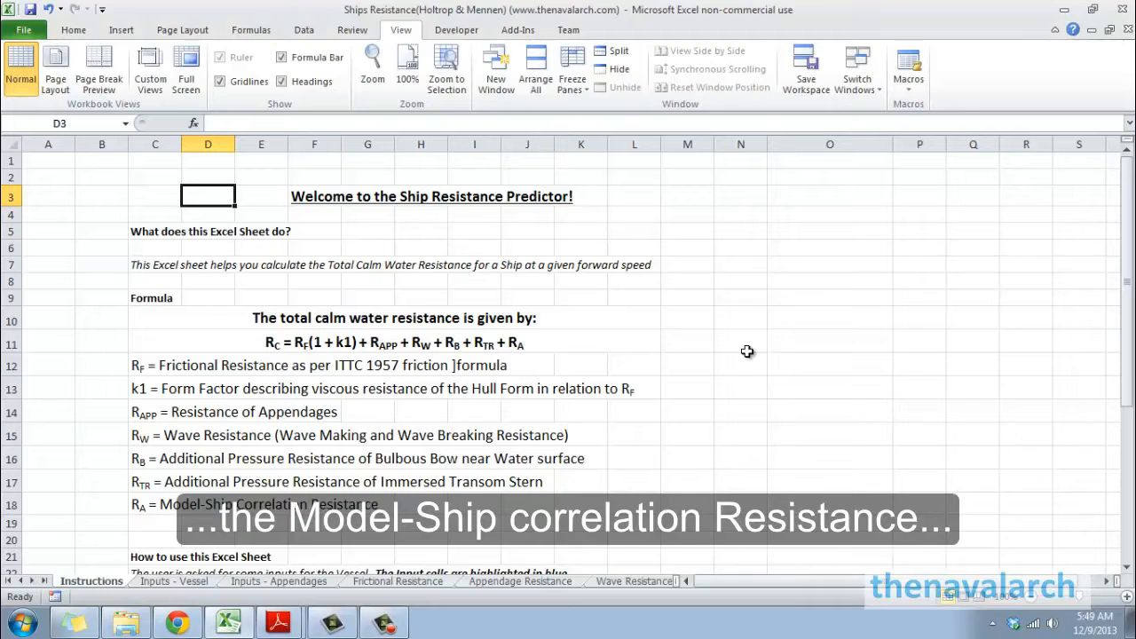
{"action": "mouse_move", "coordinate": [603, 362]}
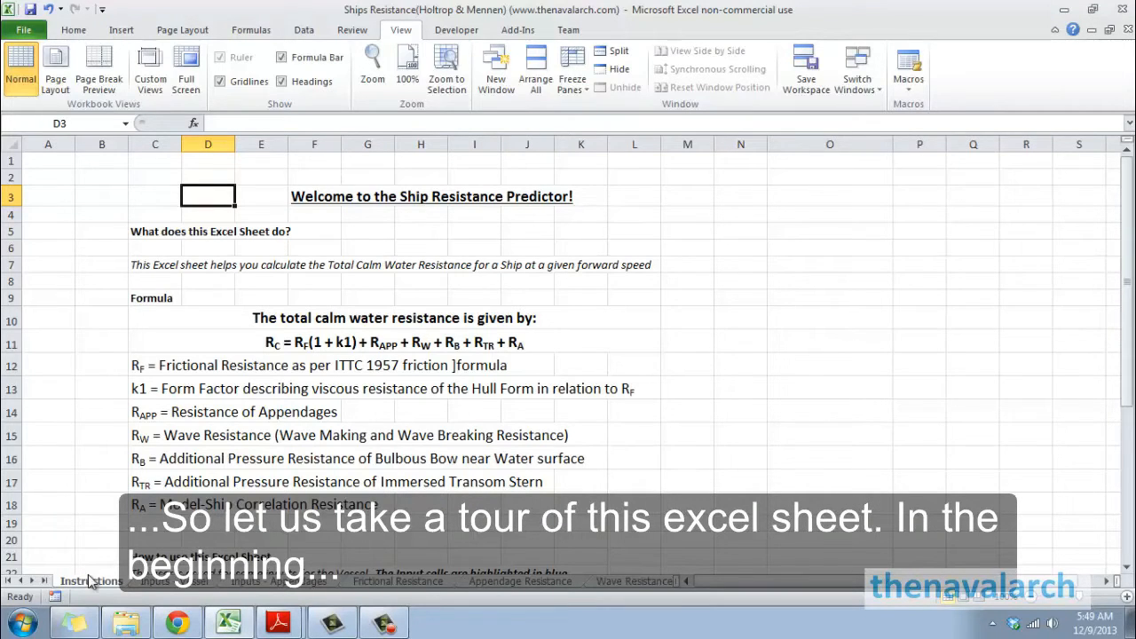
- Review the gravity, air density and water density inputs in E7-E9 on Inputs - Vessel
{"action": "scroll", "scroll_direction": "down", "scroll_amount": 3}
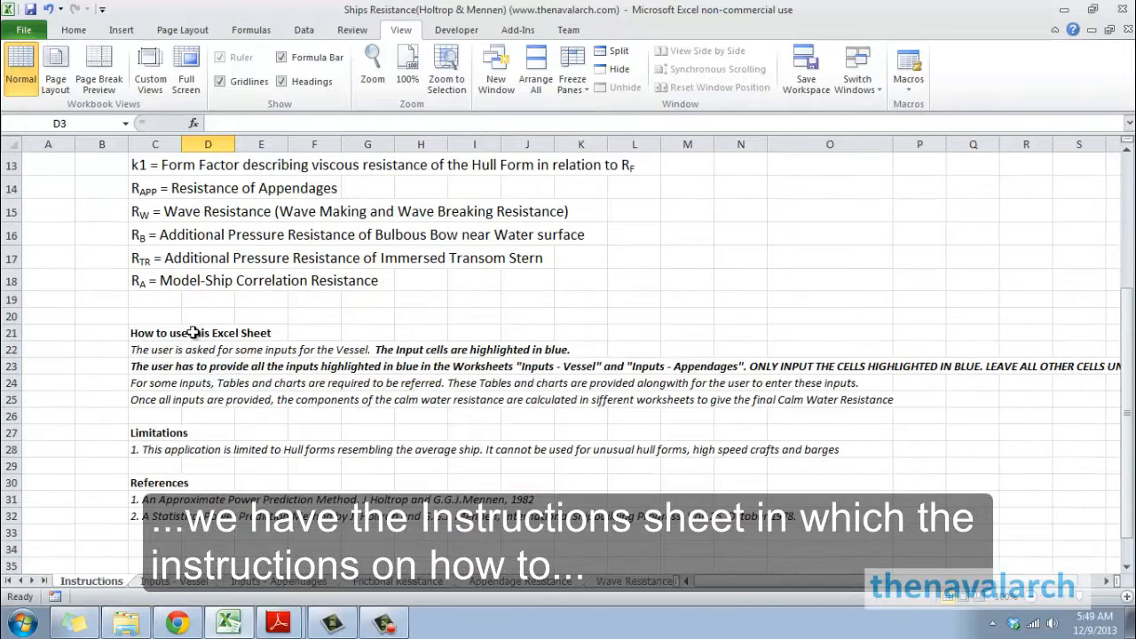
{"action": "mouse_move", "coordinate": [158, 374]}
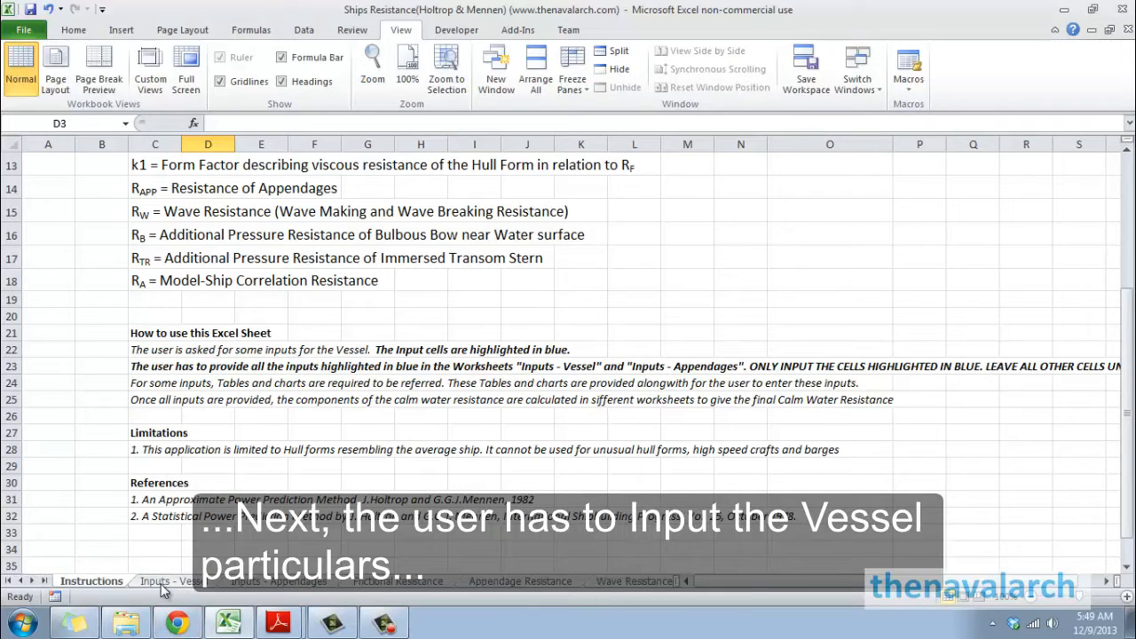
{"action": "left_click", "coordinate": [171, 580]}
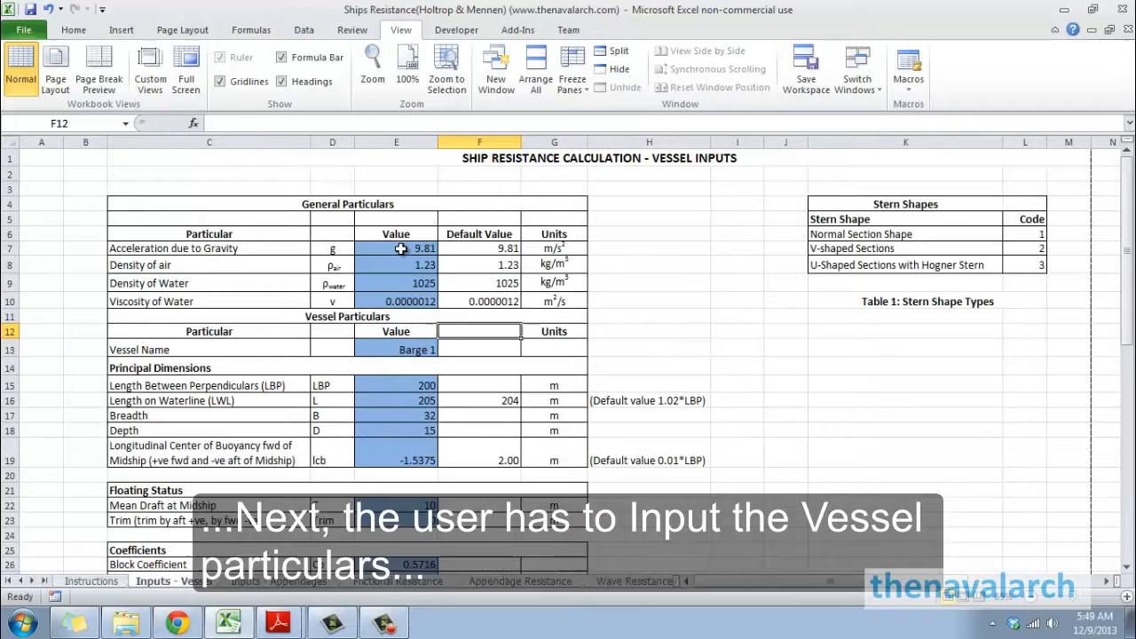
{"action": "left_click", "coordinate": [396, 264]}
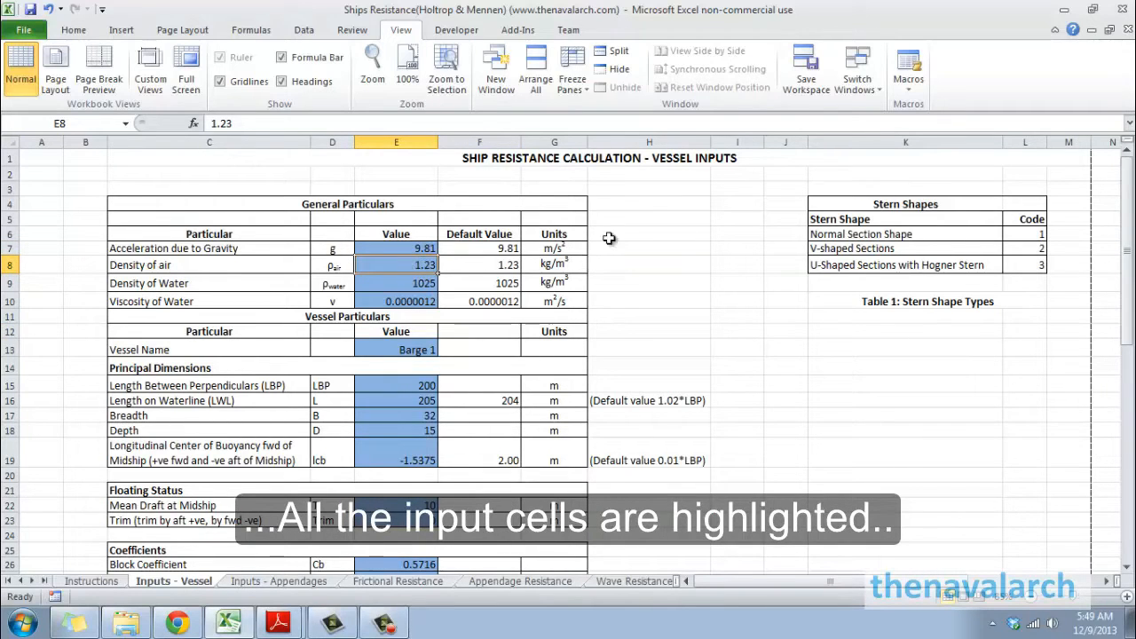
{"action": "left_click", "coordinate": [396, 248]}
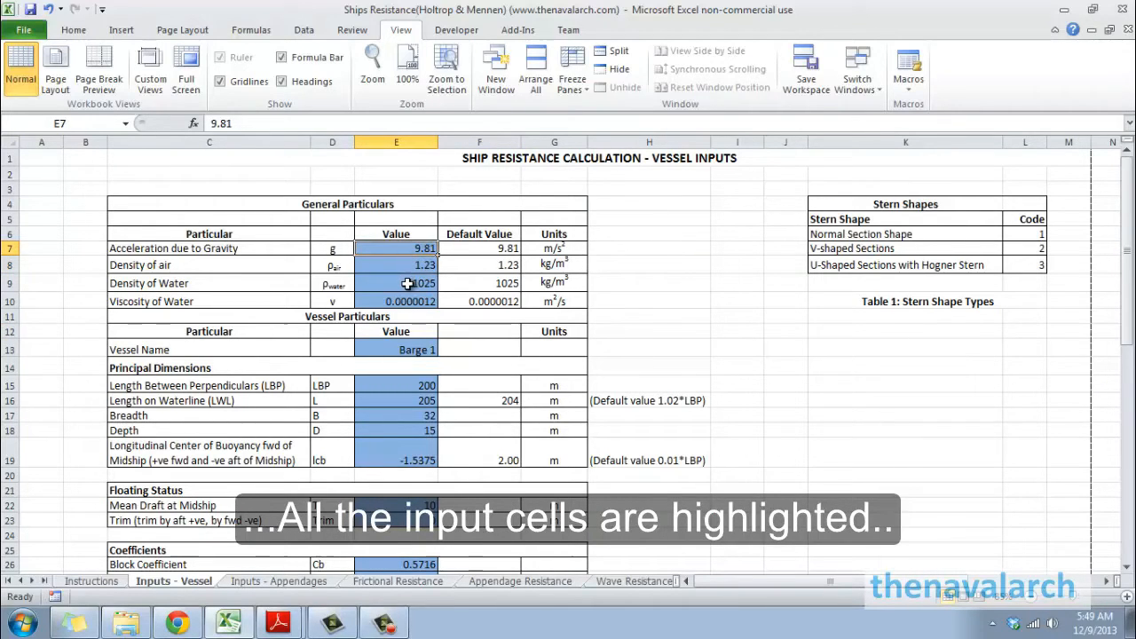
{"action": "left_click", "coordinate": [396, 284]}
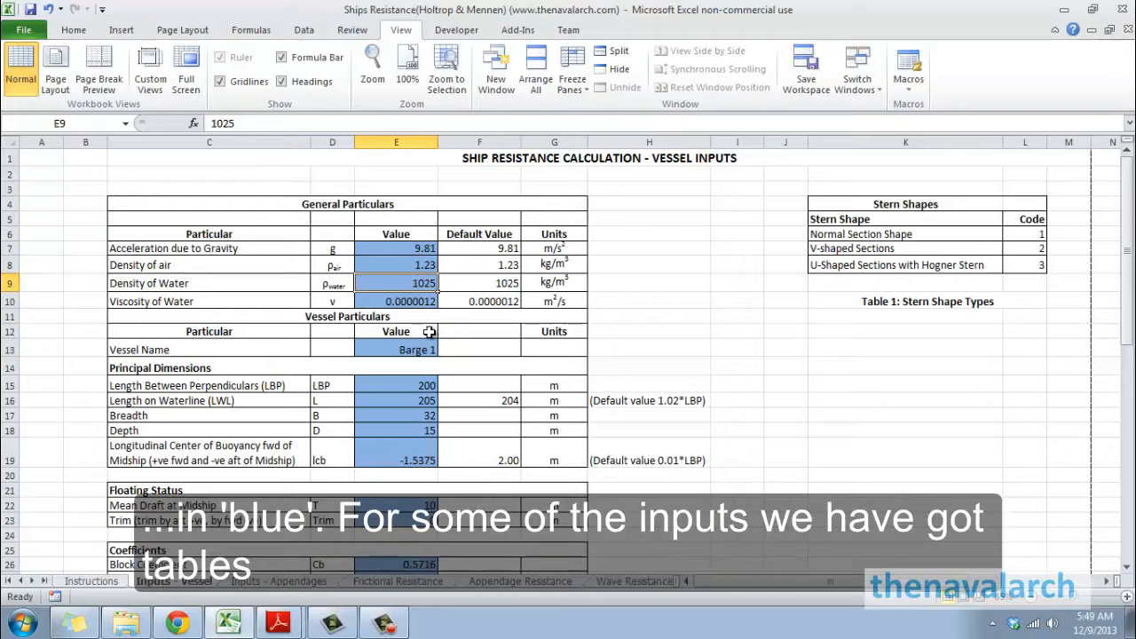
- Inspect the Stern Shapes code table, the depth input in E18 and the default waterline length formula
{"action": "left_click_drag", "start_coordinate": [808, 203], "coordinate": [1048, 270]}
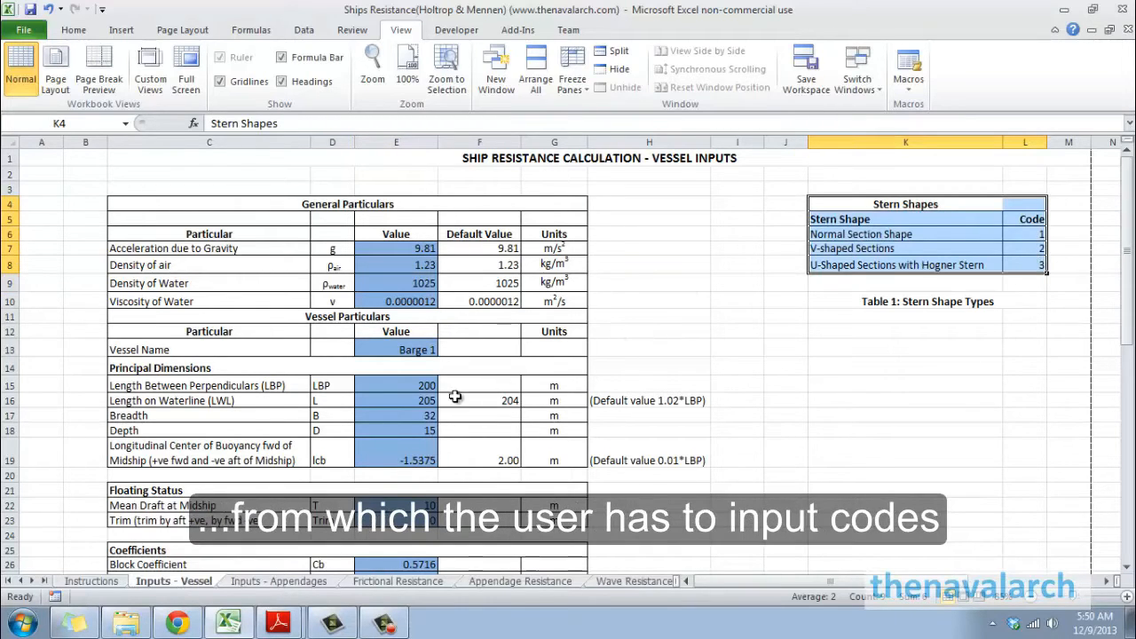
{"action": "left_click", "coordinate": [395, 431]}
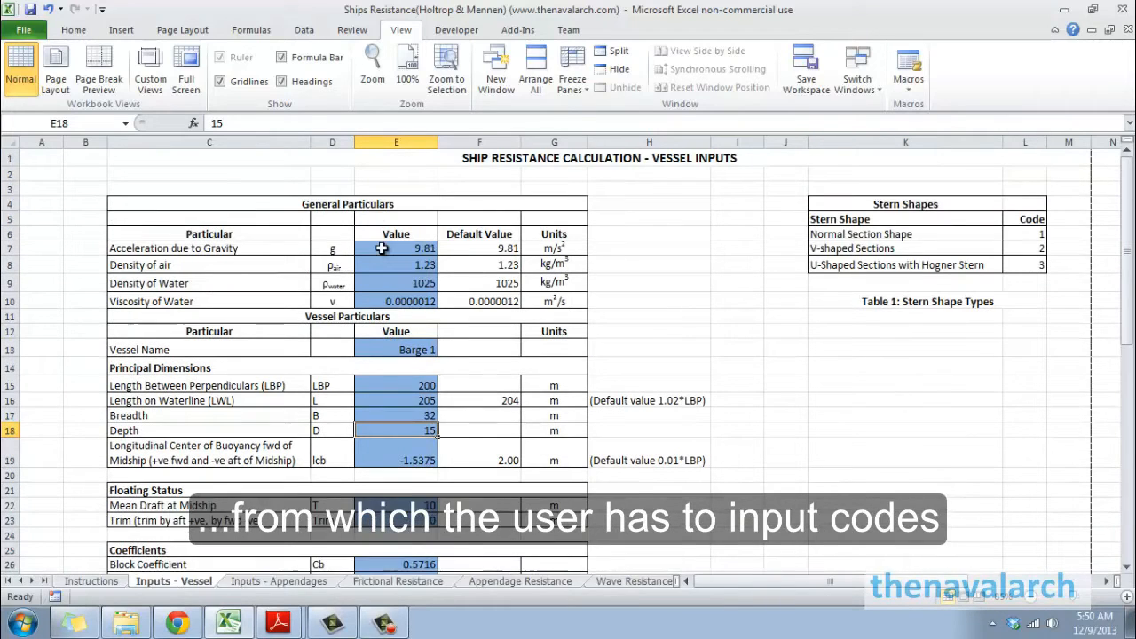
{"action": "left_click", "coordinate": [396, 249]}
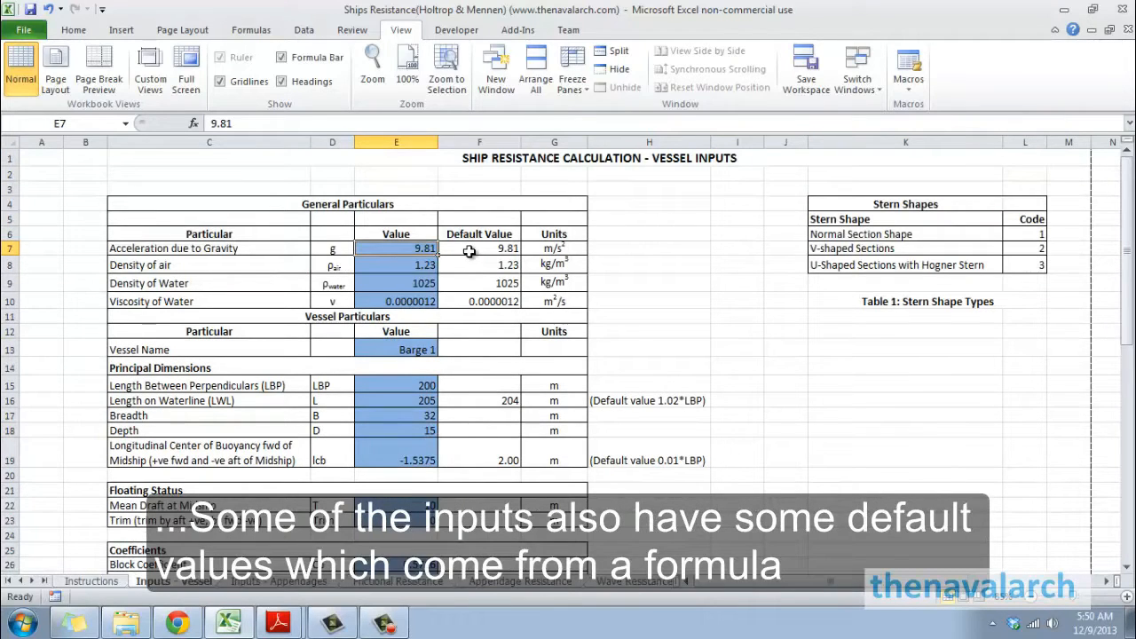
{"action": "left_click", "coordinate": [478, 282]}
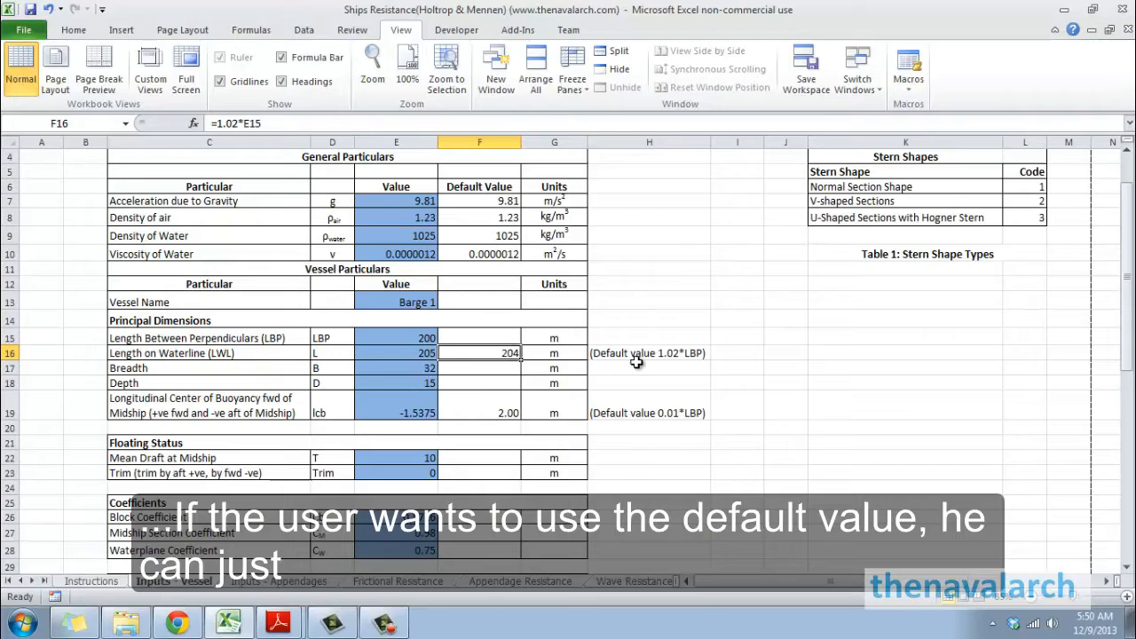
{"action": "mouse_move", "coordinate": [493, 351]}
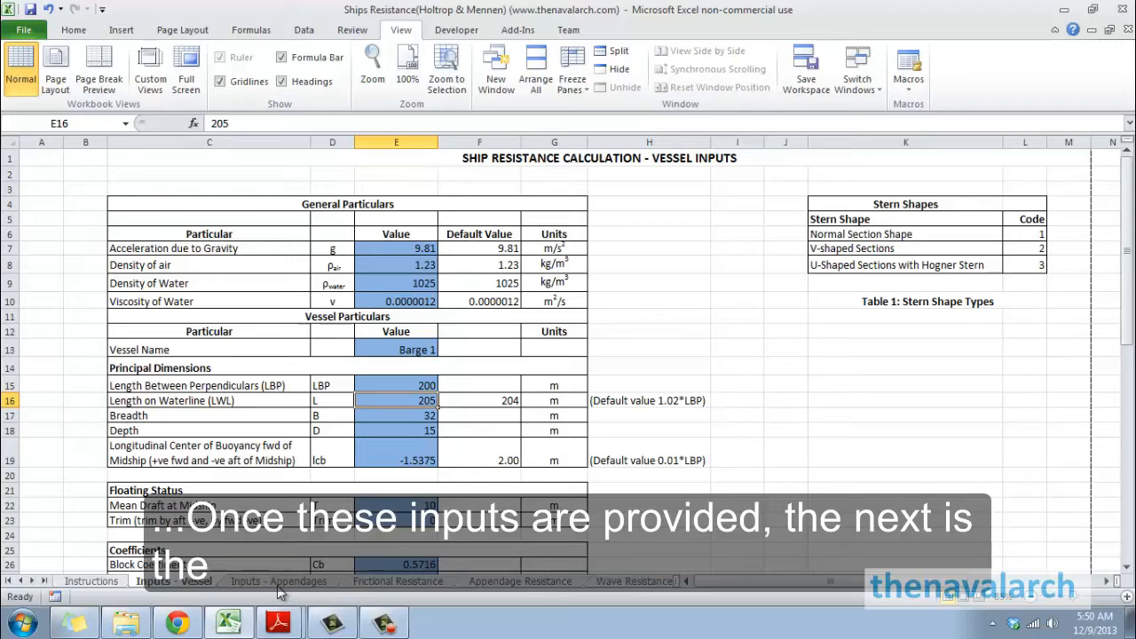
- Show the bow thruster location answer in E19 on the Inputs - Appendages sheet
{"action": "left_click", "coordinate": [277, 581]}
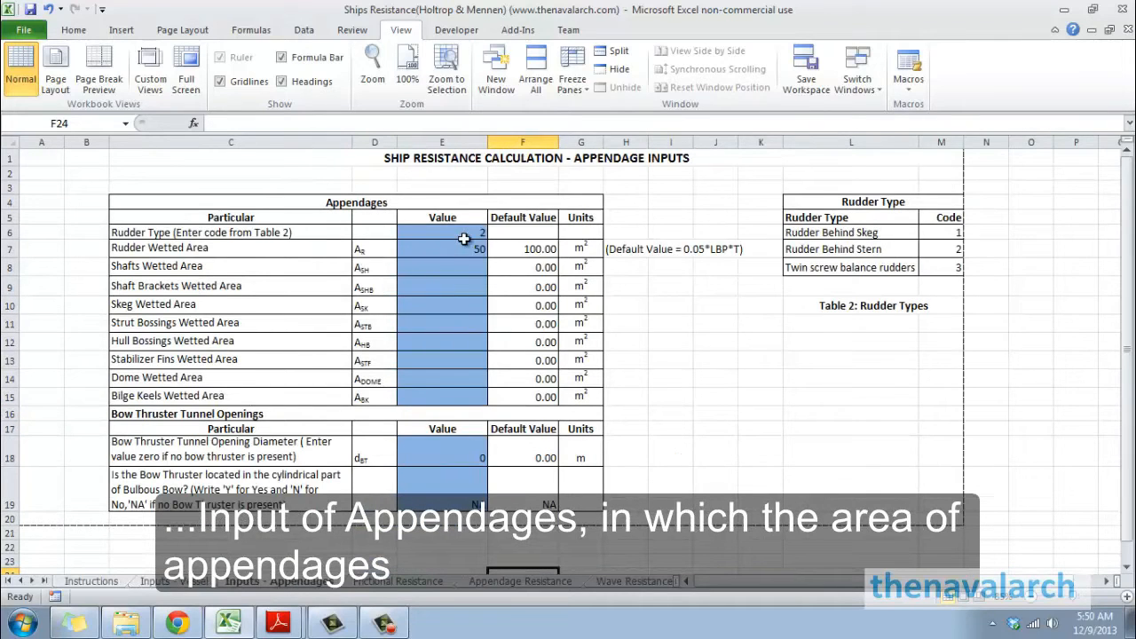
{"action": "left_click", "coordinate": [440, 502]}
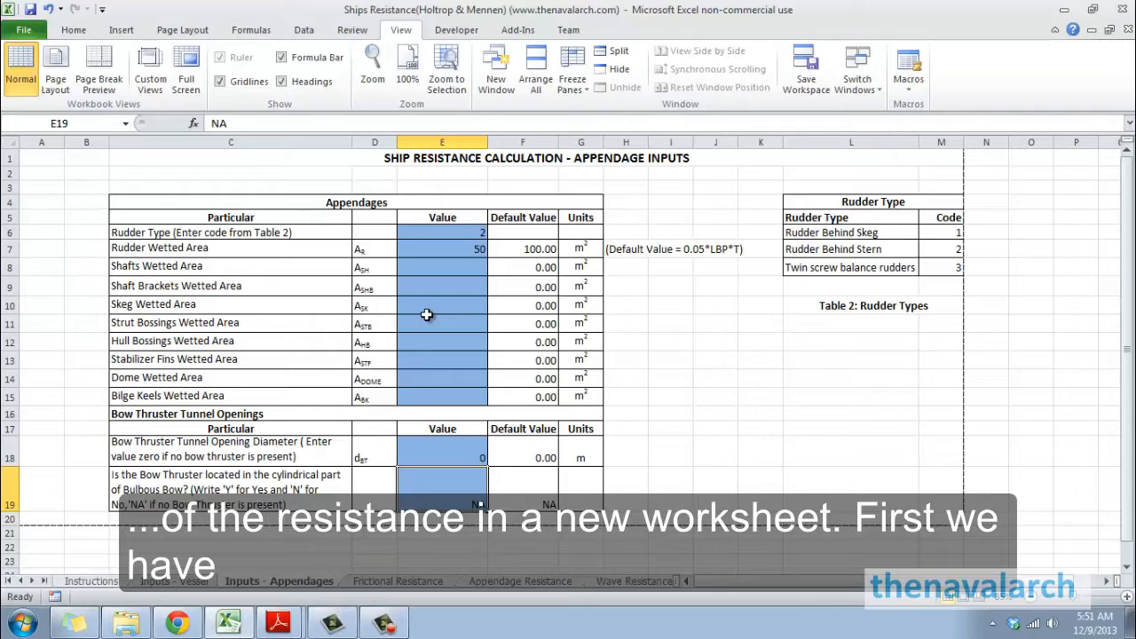
{"action": "mouse_move", "coordinate": [408, 589]}
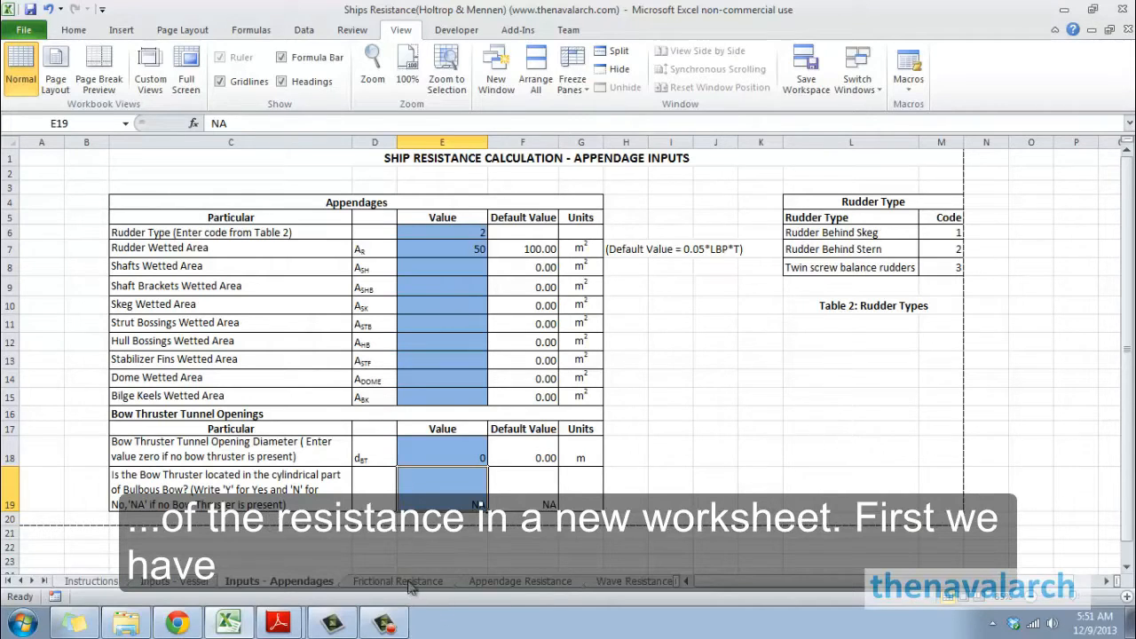
- Scroll through the frictional resistance calculation down to the Form Factor section
{"action": "left_click", "coordinate": [398, 581]}
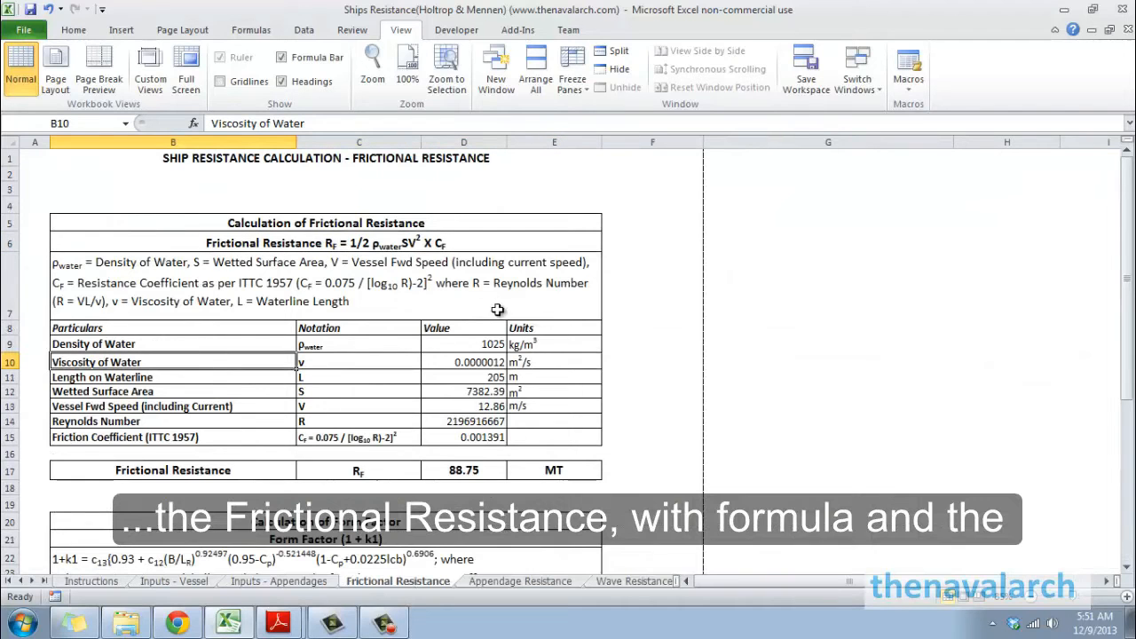
{"action": "scroll", "scroll_direction": "down", "scroll_amount": 3}
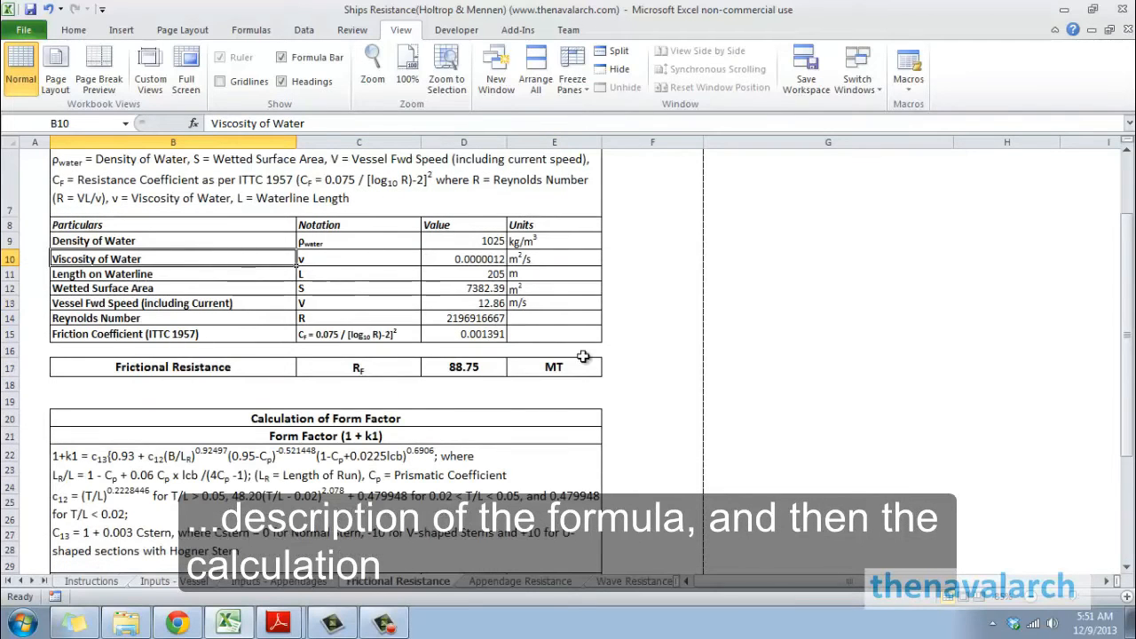
{"action": "scroll", "scroll_direction": "down", "scroll_amount": 3}
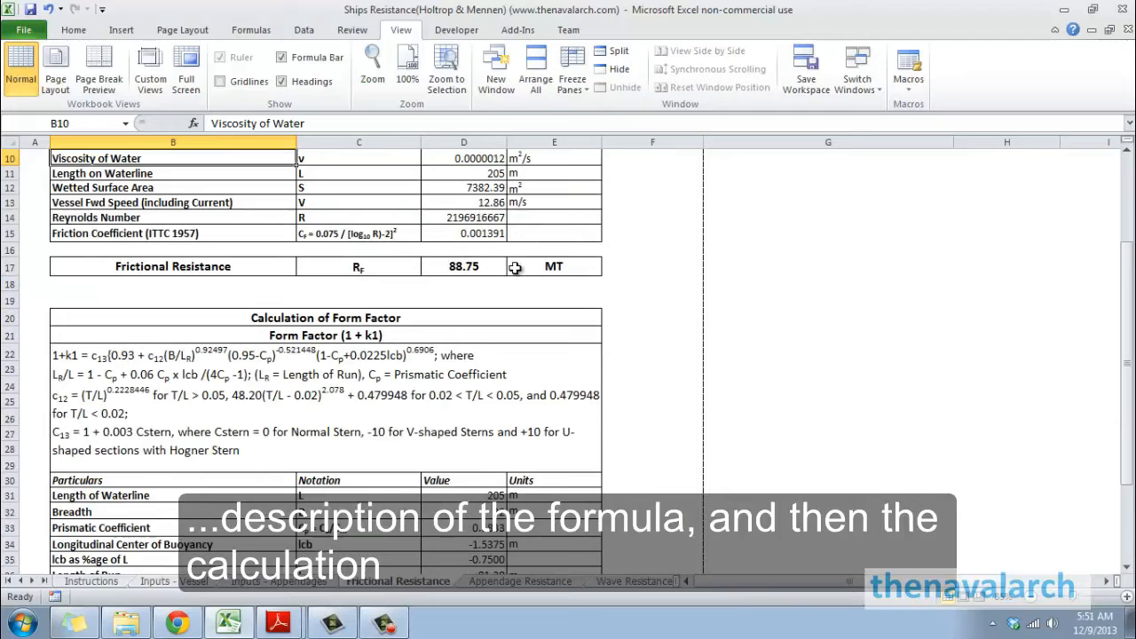
{"action": "scroll", "scroll_direction": "down", "scroll_amount": 3}
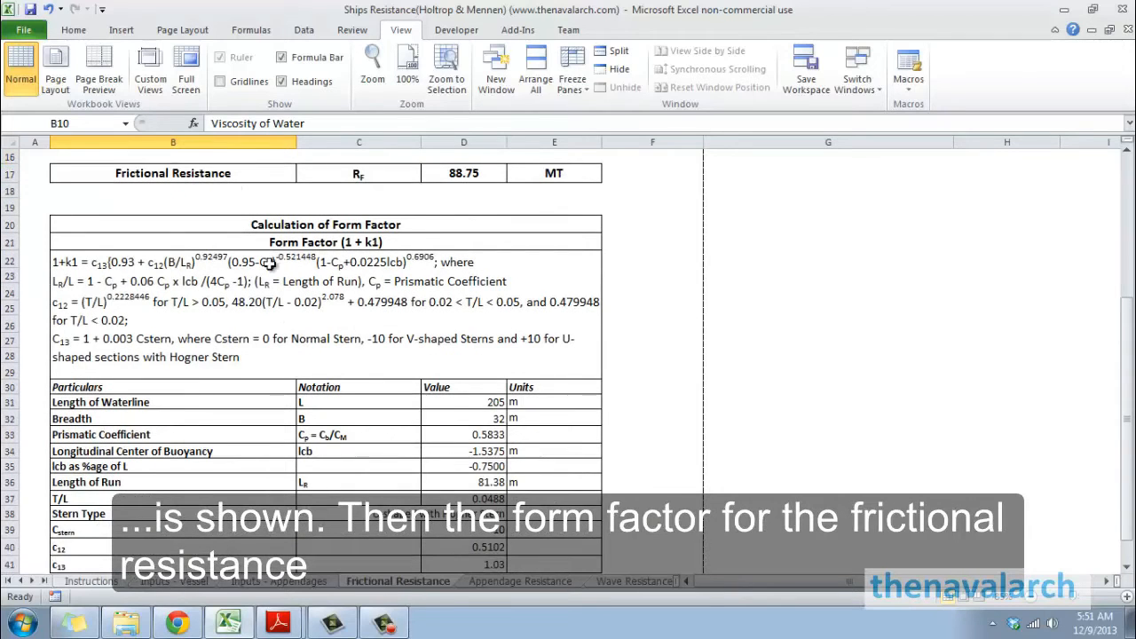
{"action": "scroll", "scroll_direction": "down", "scroll_amount": 3}
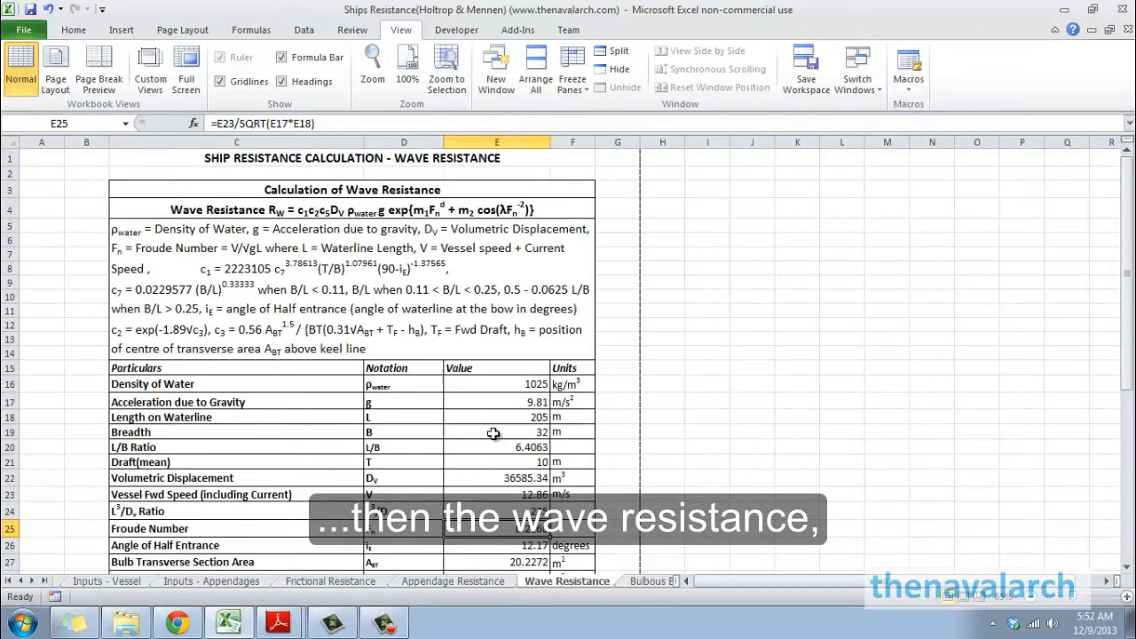
{"action": "mouse_move", "coordinate": [701, 595]}
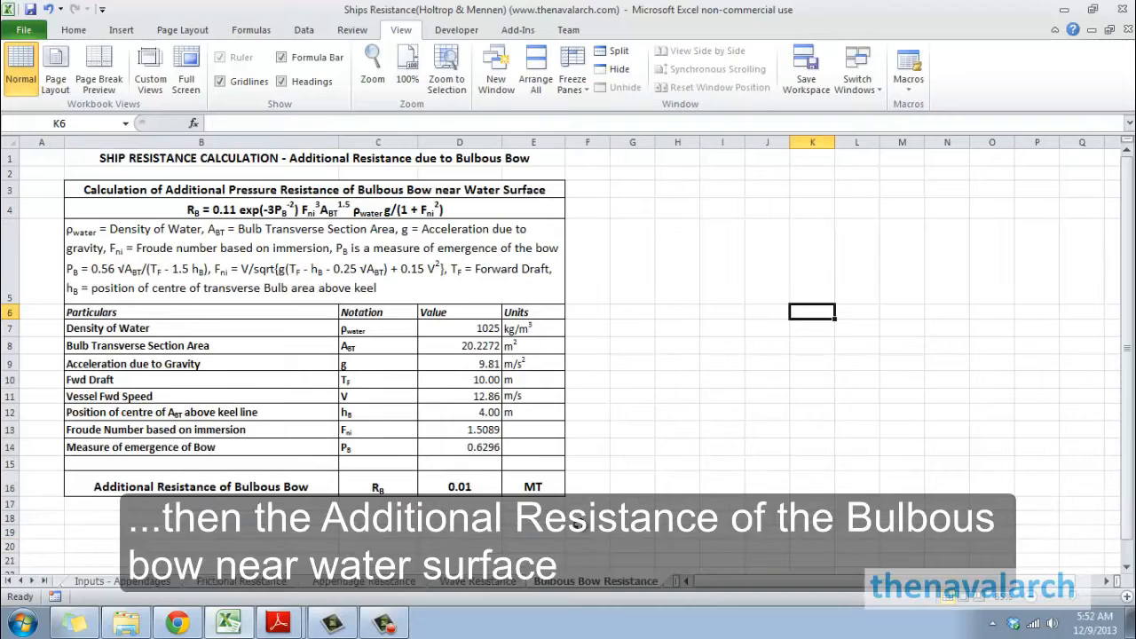
- Visit the Transom and Correlation Resistance sheets, ending on the Final Forces summary
{"action": "left_click", "coordinate": [598, 580]}
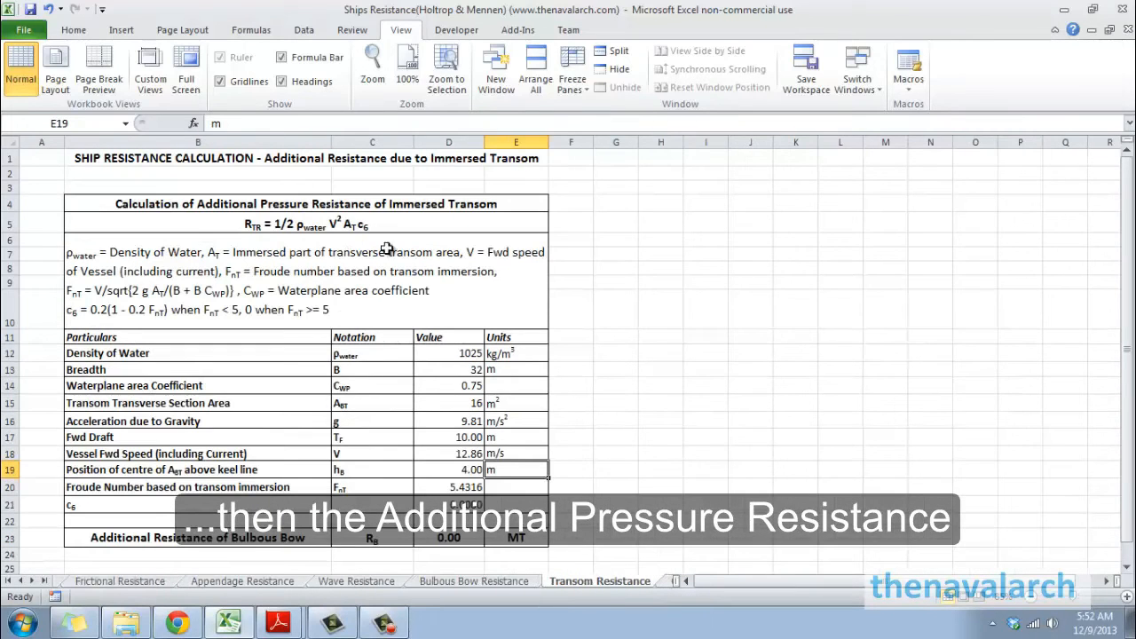
{"action": "mouse_move", "coordinate": [394, 207]}
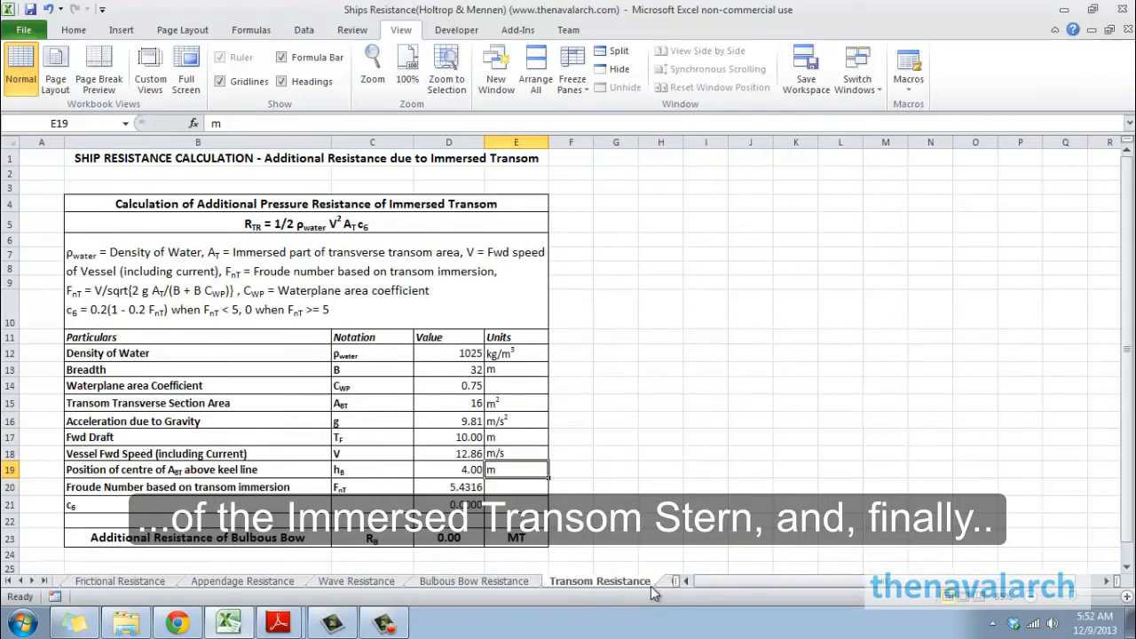
{"action": "left_click", "coordinate": [474, 581]}
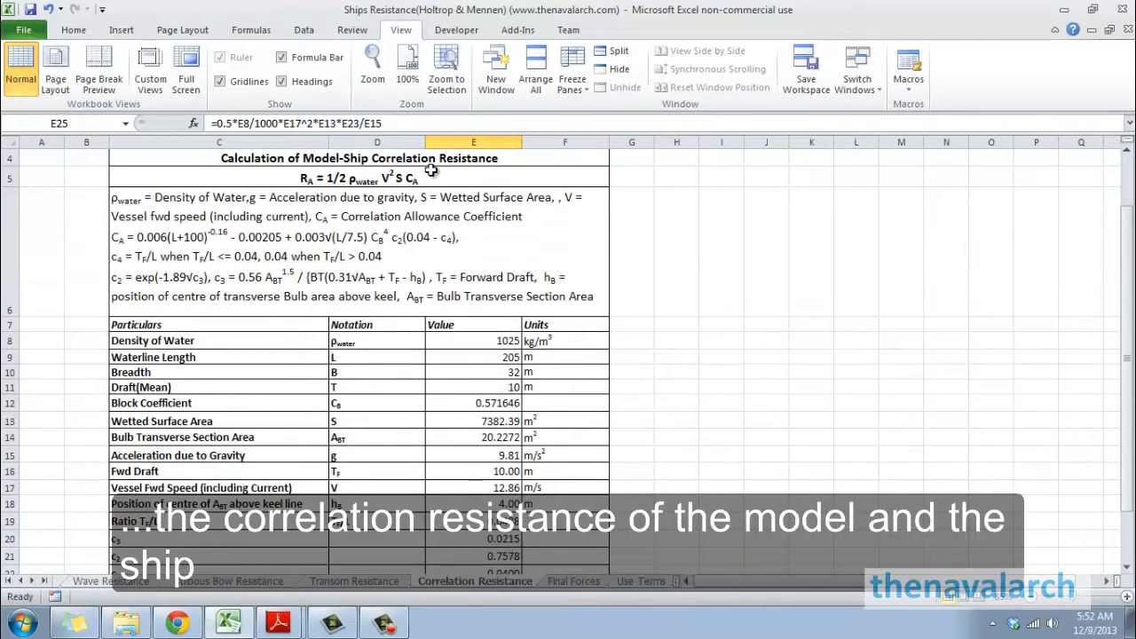
{"action": "left_click", "coordinate": [573, 580]}
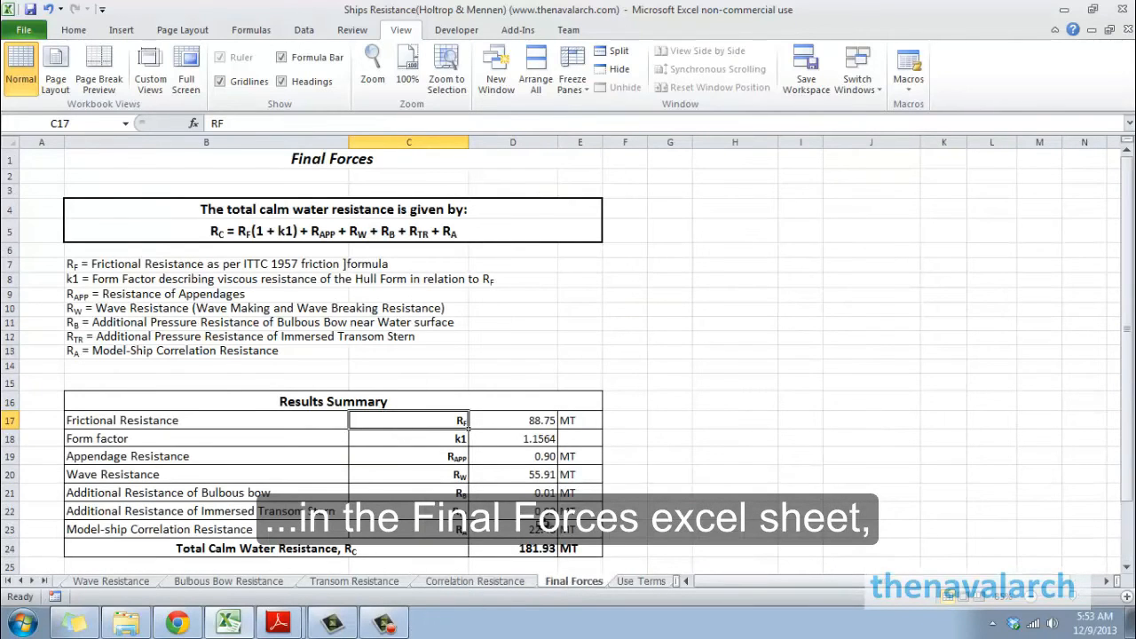
{"action": "mouse_move", "coordinate": [511, 549]}
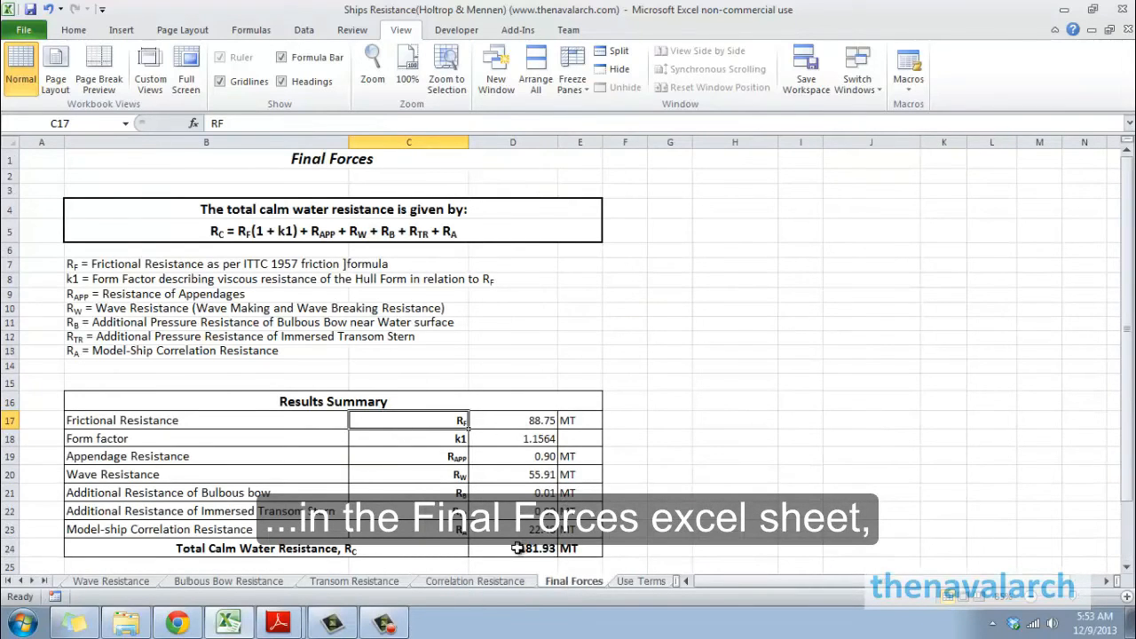